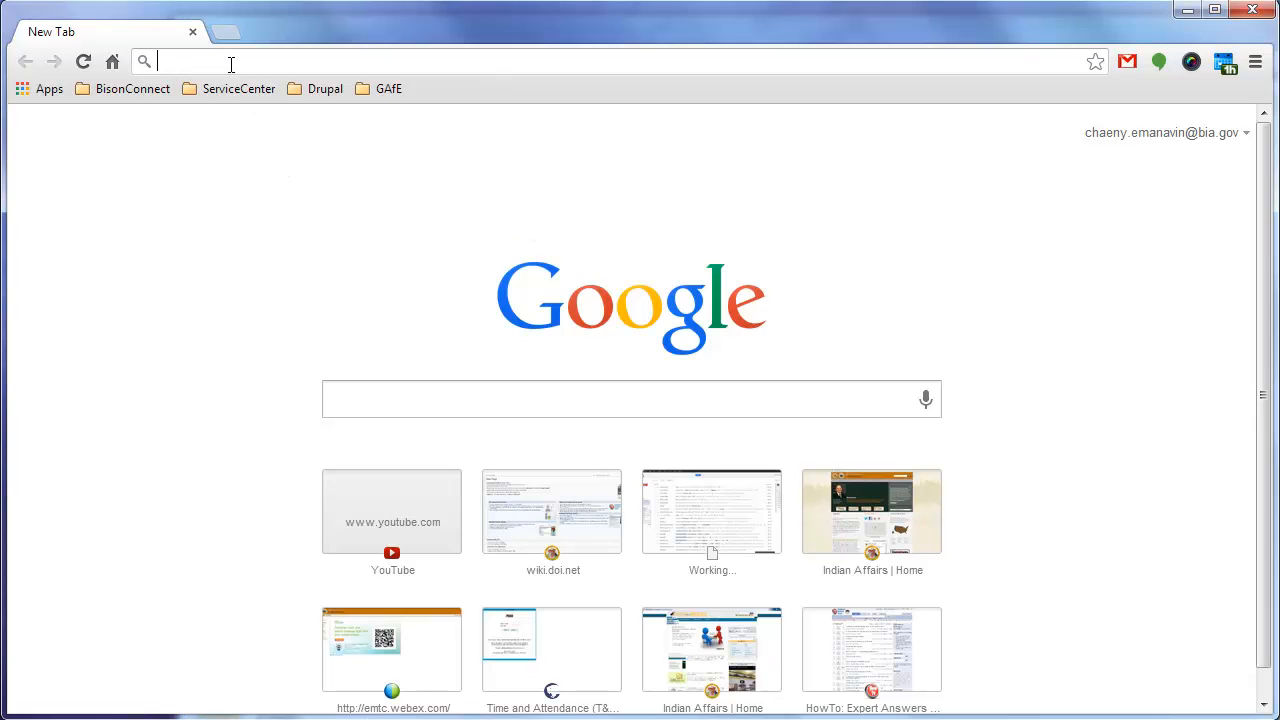
# Load mail.doi.gov in the address bar to reach the Gmail inbox
pyautogui.write('mail.doi.gov')
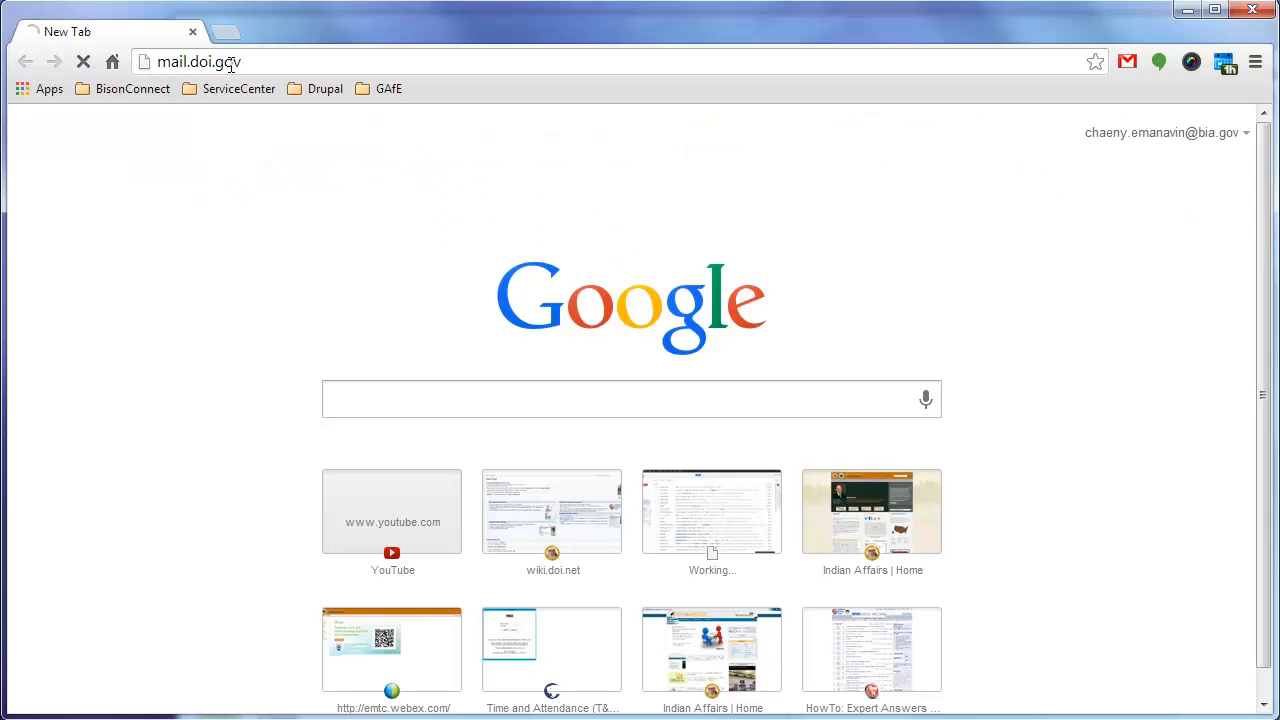
pyautogui.press('Return')
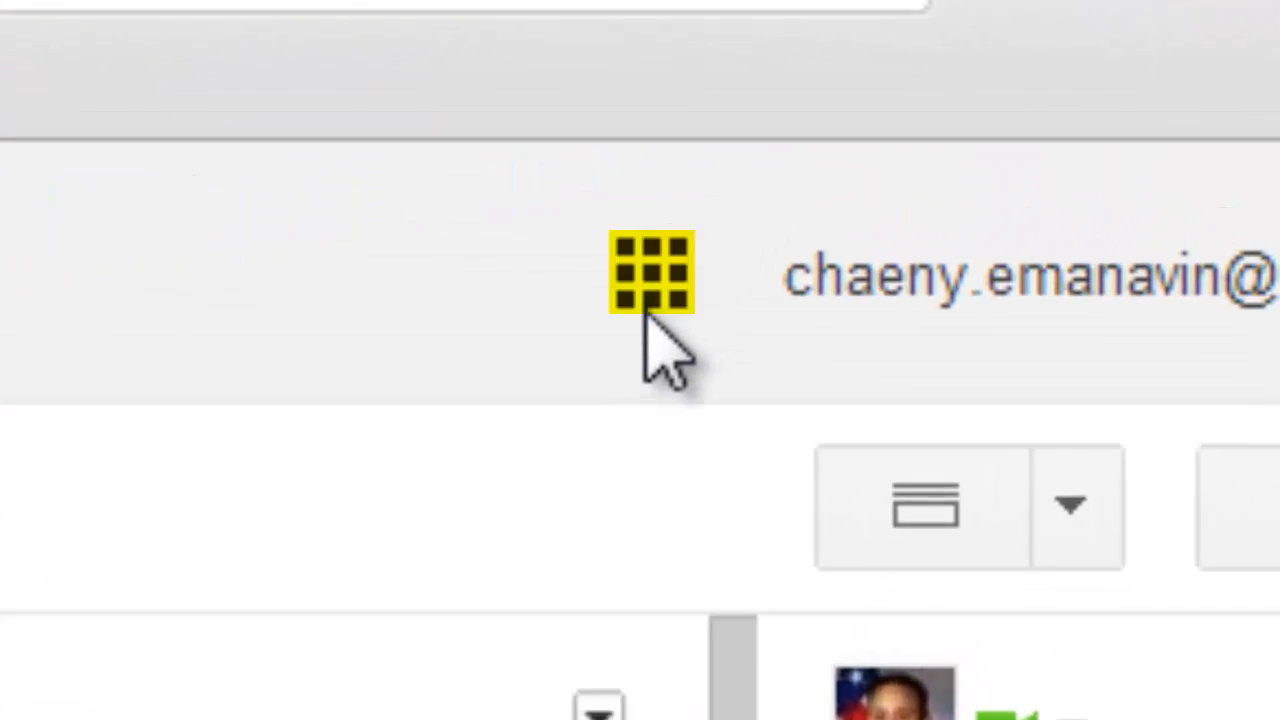
# Open Calendar and Drive from the Google apps grid, each in its own tab
pyautogui.click(1044, 132)
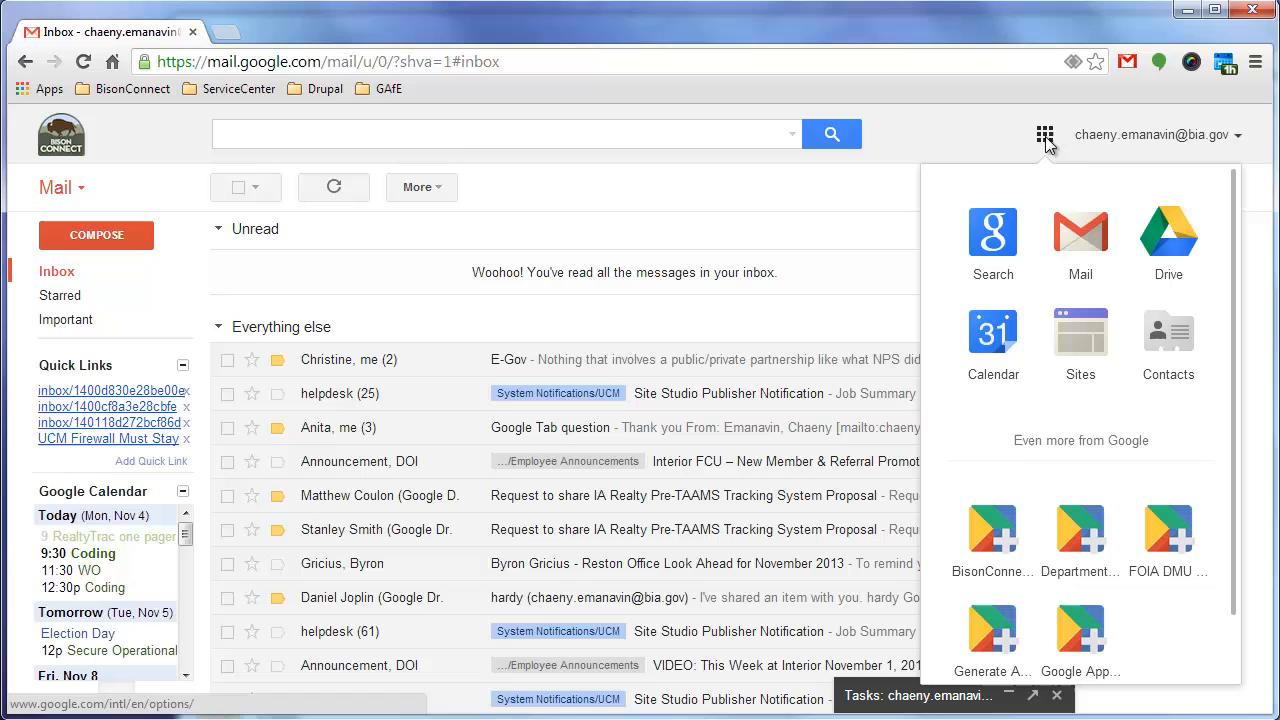
pyautogui.moveTo(992, 330)
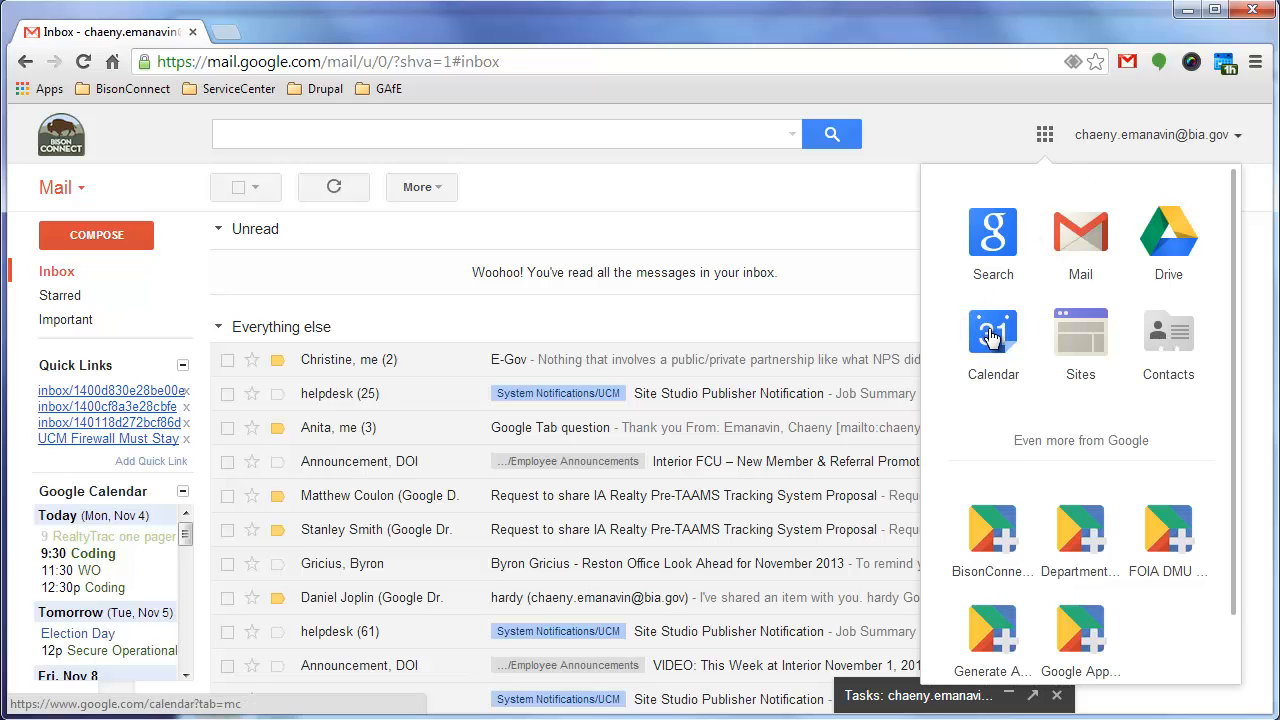
pyautogui.click(992, 332)
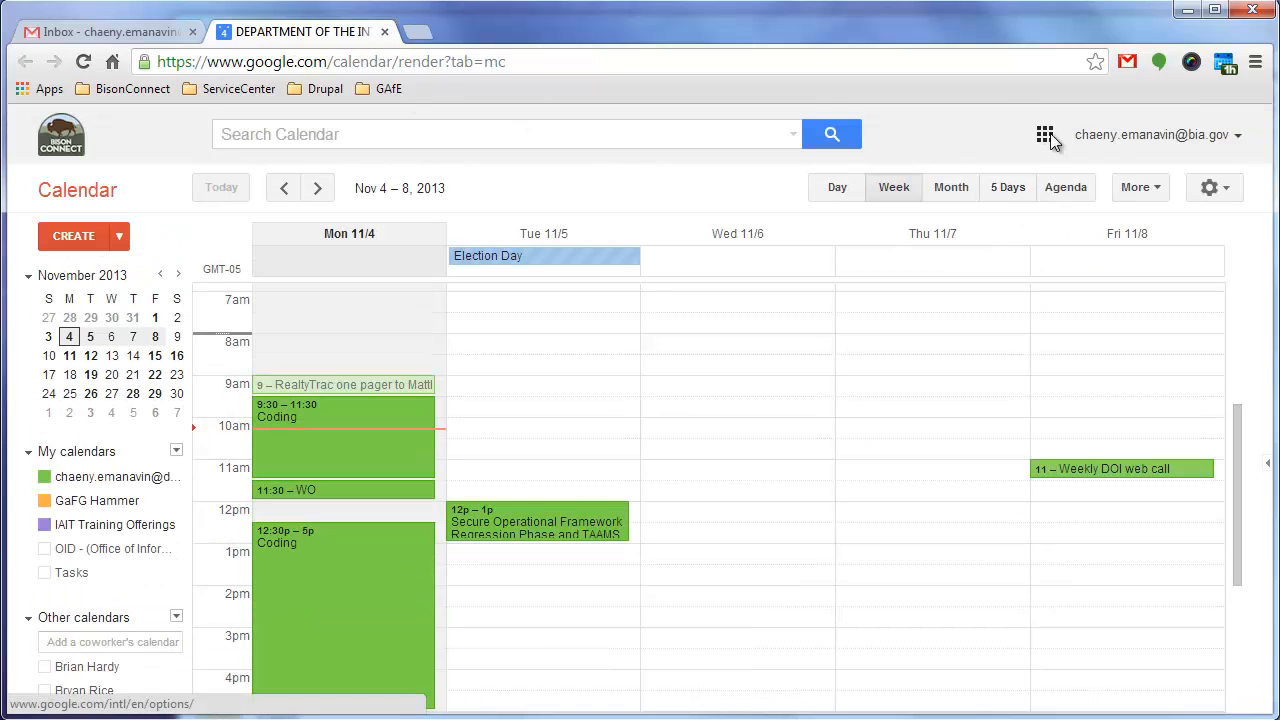
pyautogui.click(1044, 132)
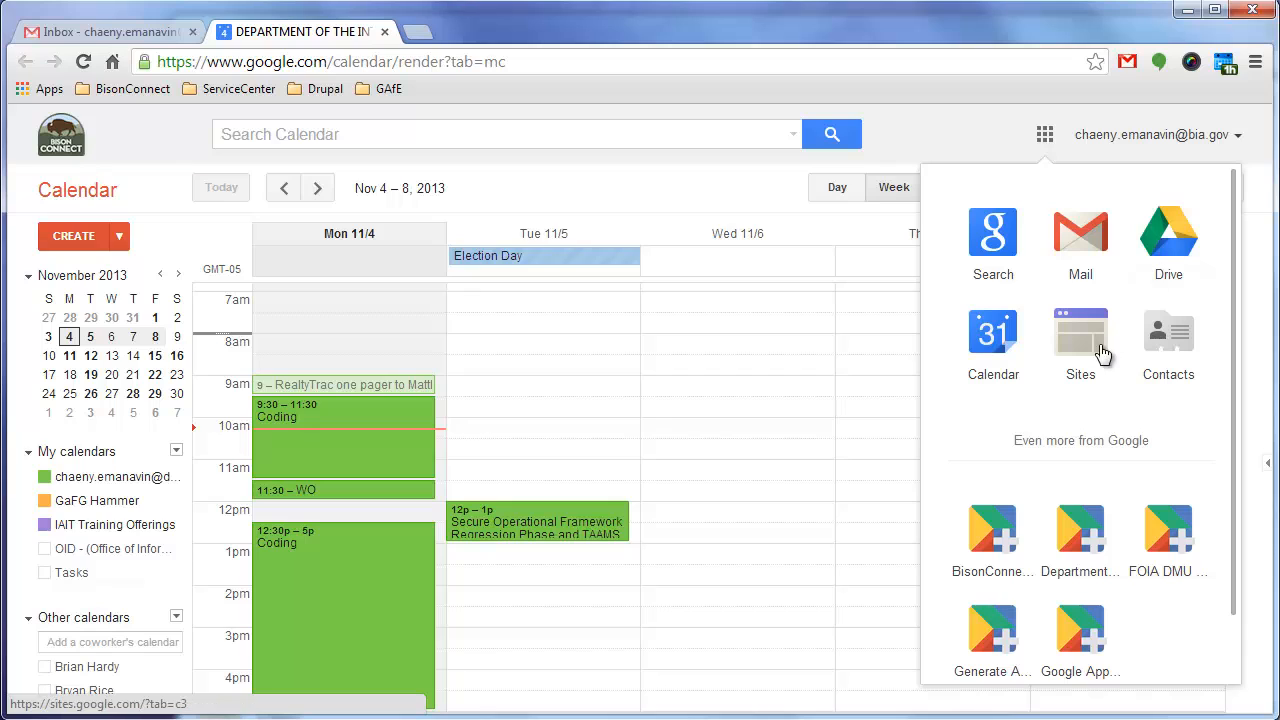
pyautogui.moveTo(1168, 240)
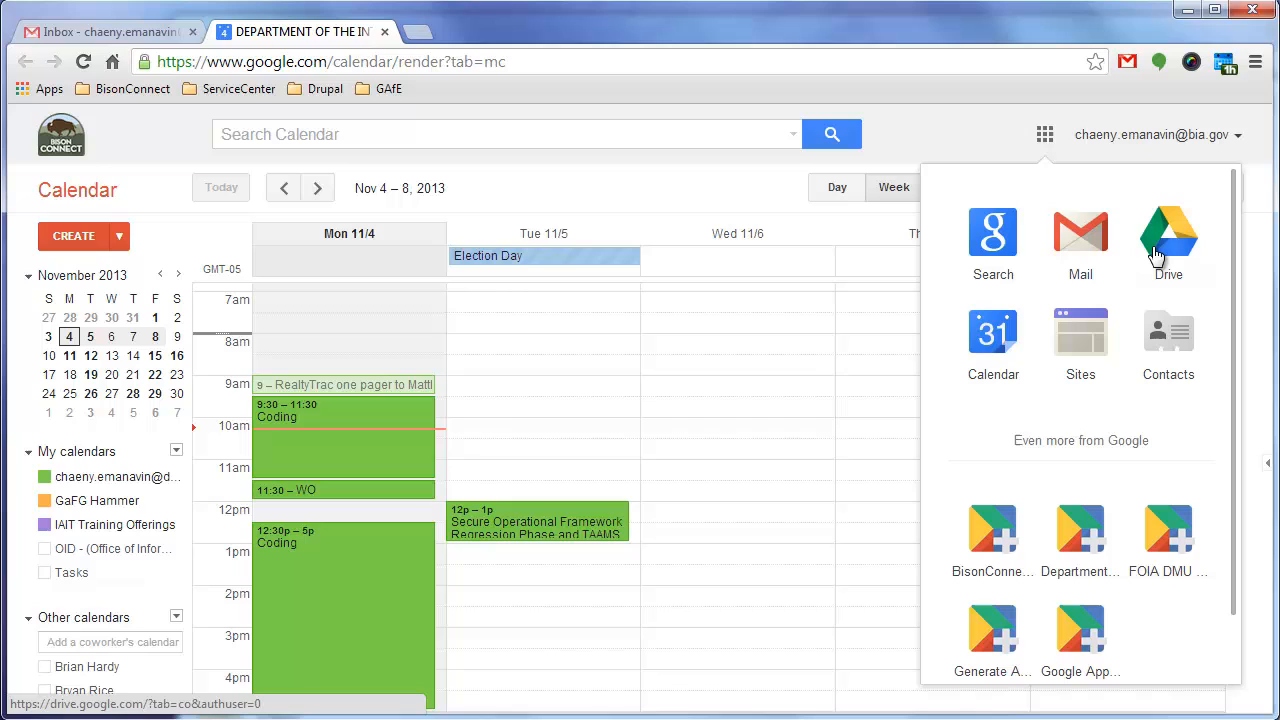
pyautogui.click(1168, 236)
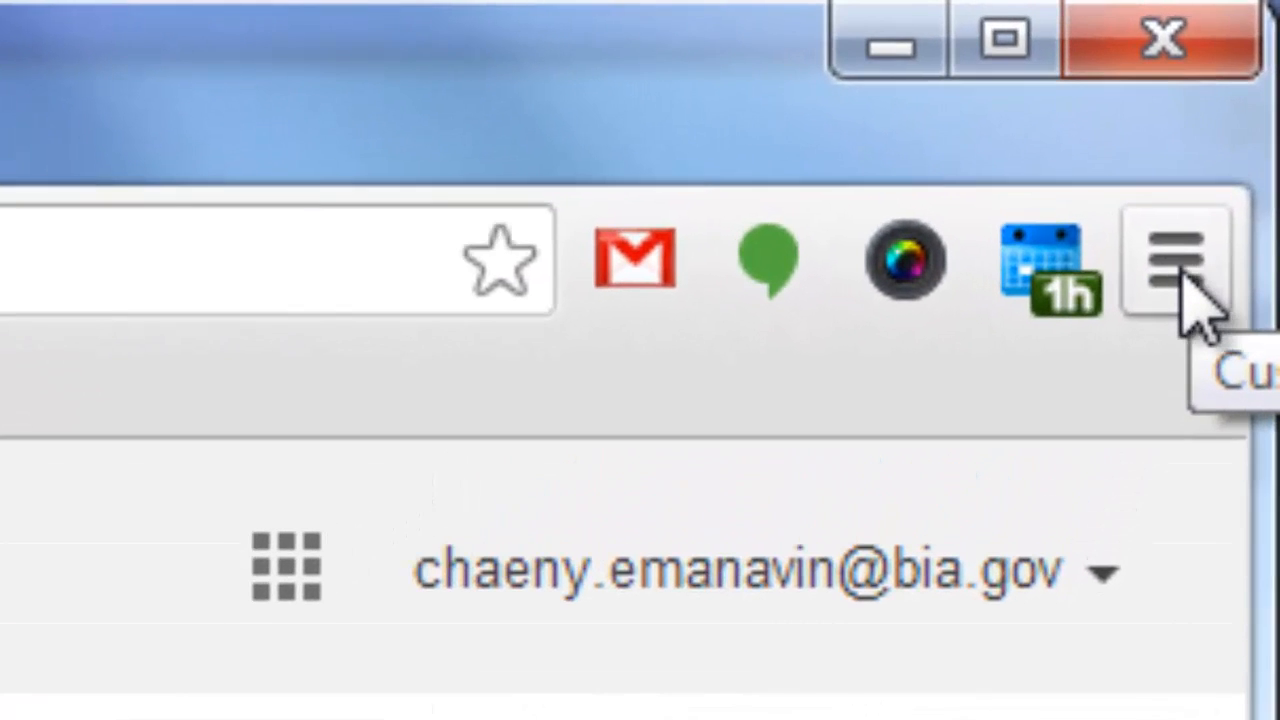
# Open Chrome's Settings page from the main menu in a new tab
pyautogui.click(1180, 260)
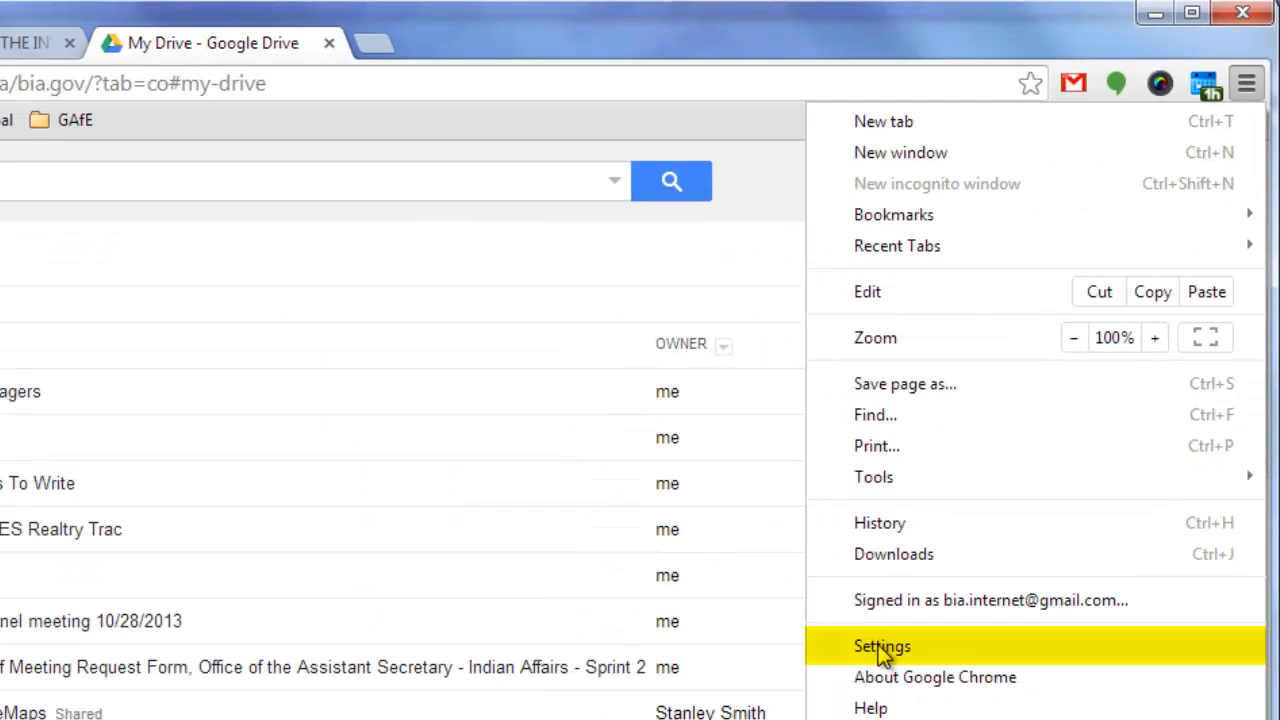
pyautogui.click(880, 646)
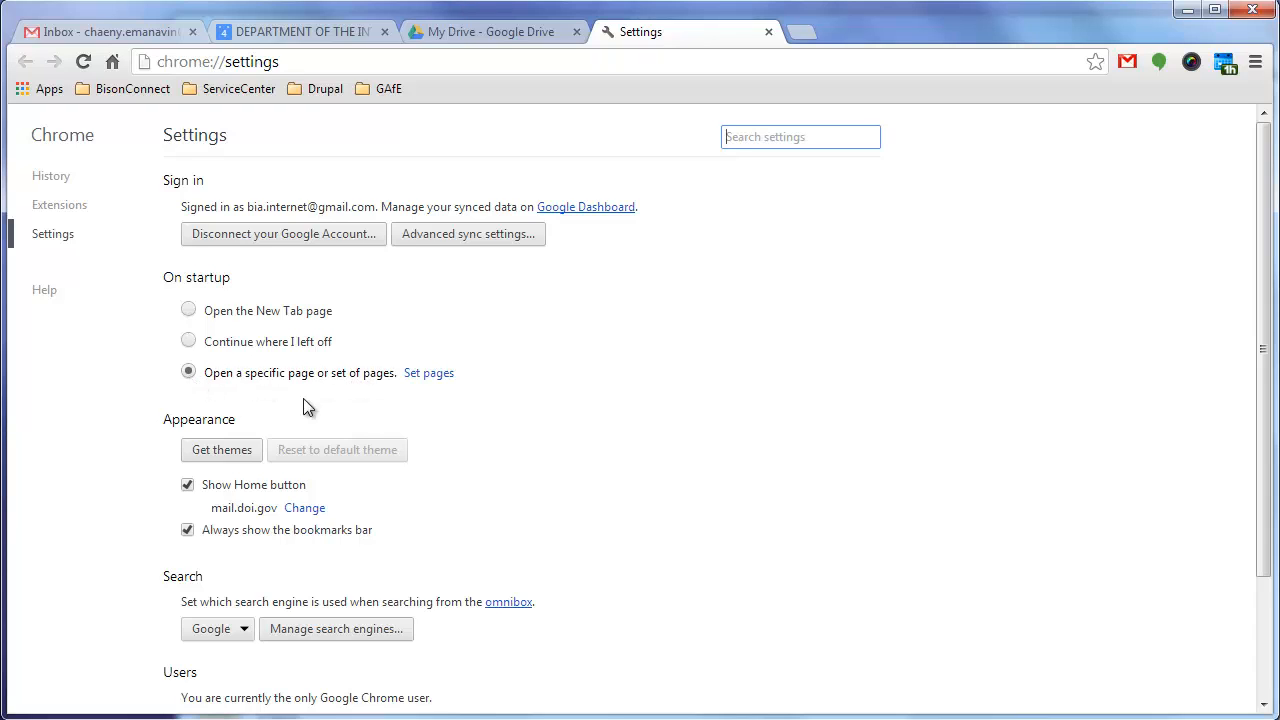
pyautogui.moveTo(428, 378)
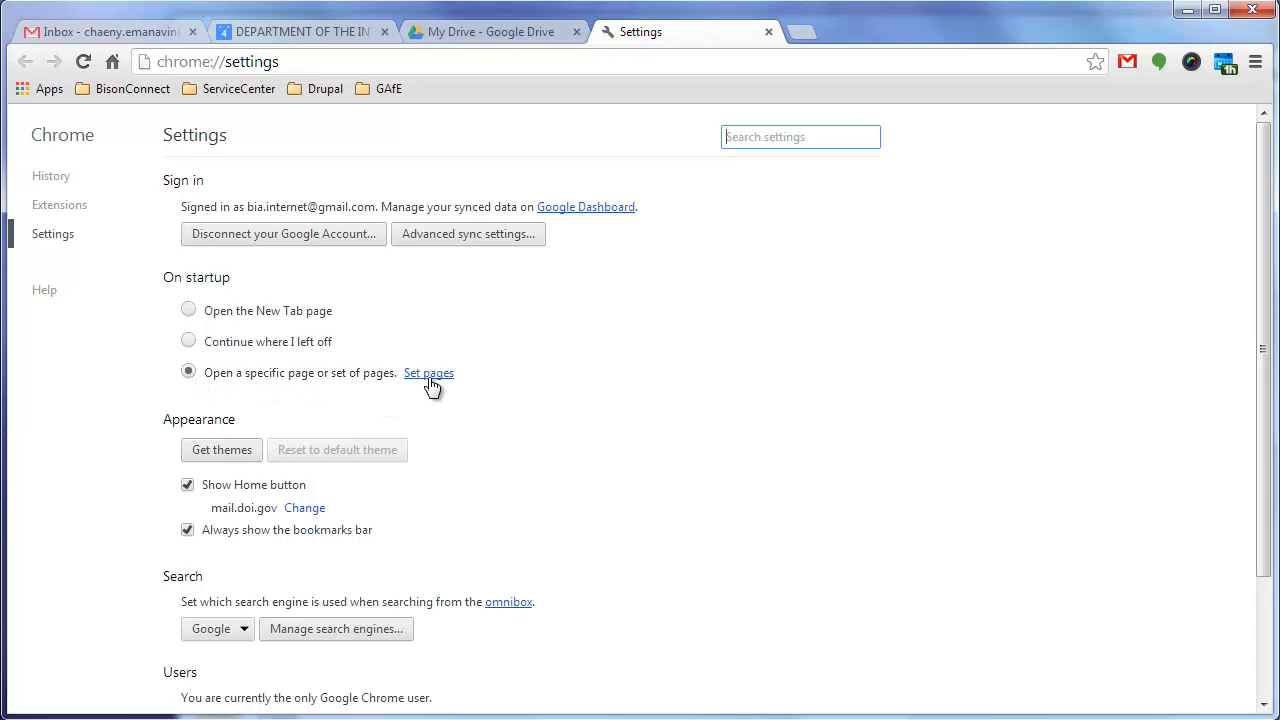
pyautogui.click(428, 372)
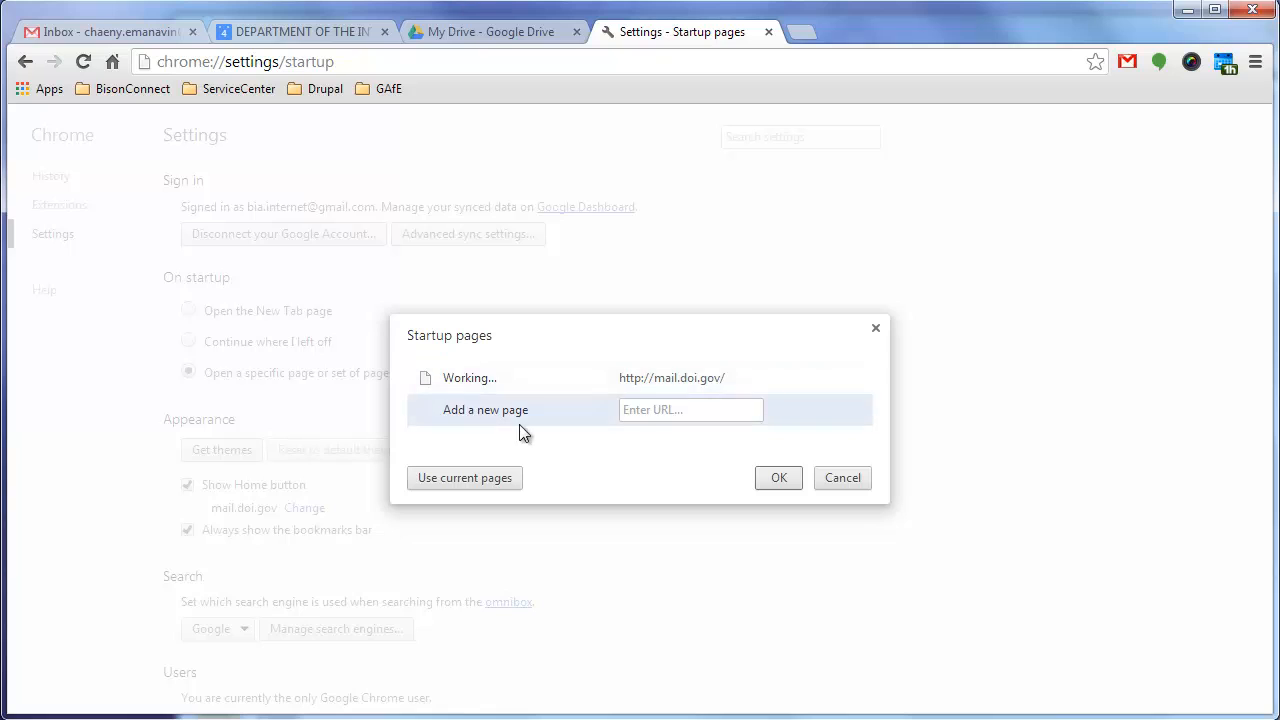
pyautogui.click(690, 408)
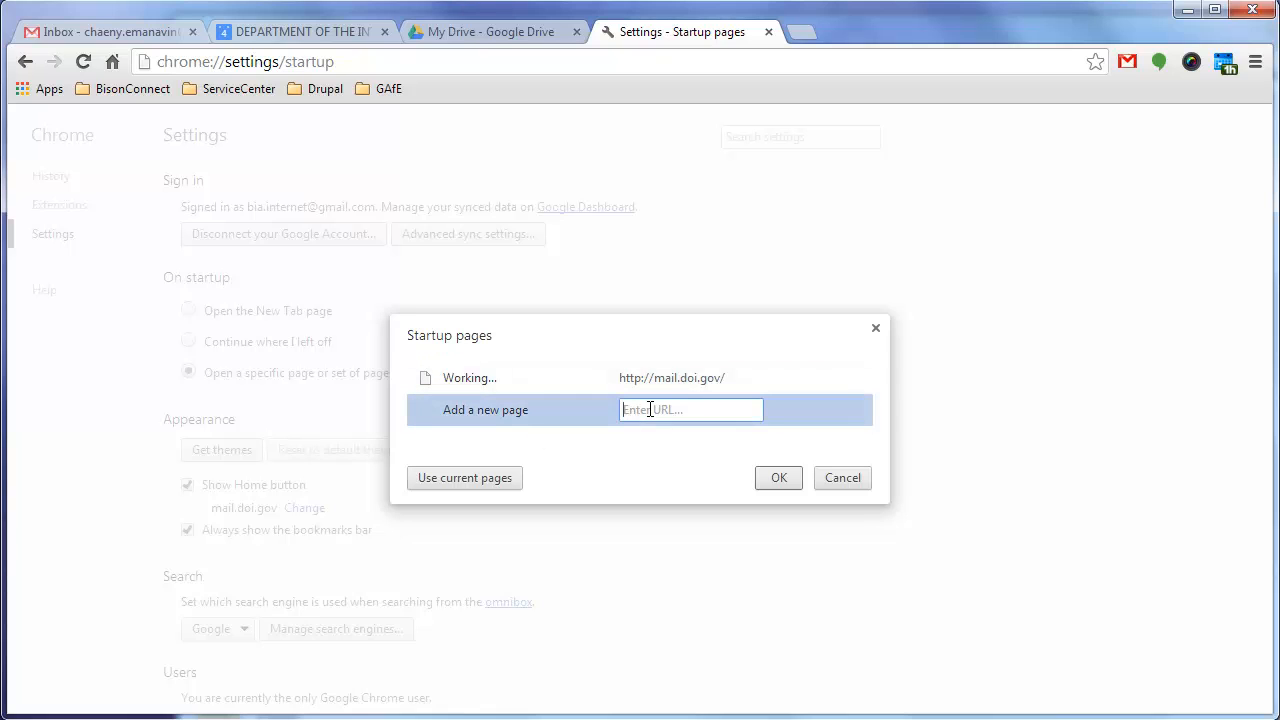
pyautogui.write('www.ba')
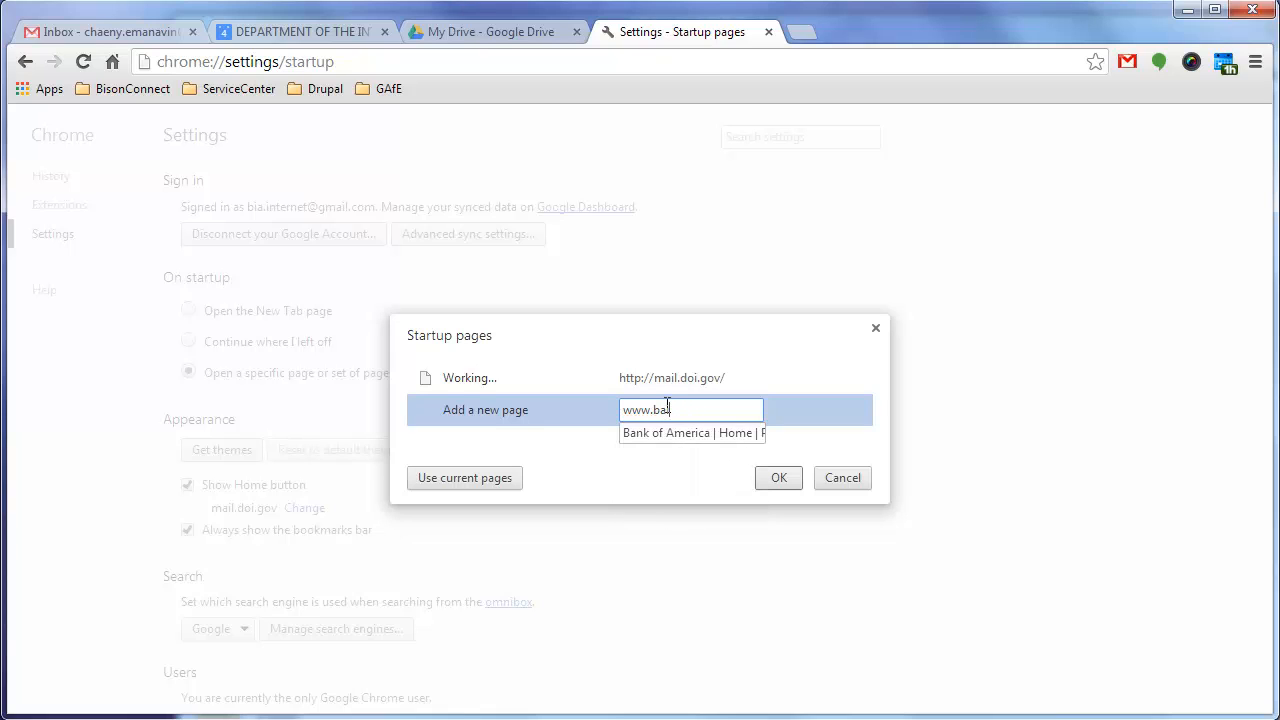
pyautogui.press('Return')
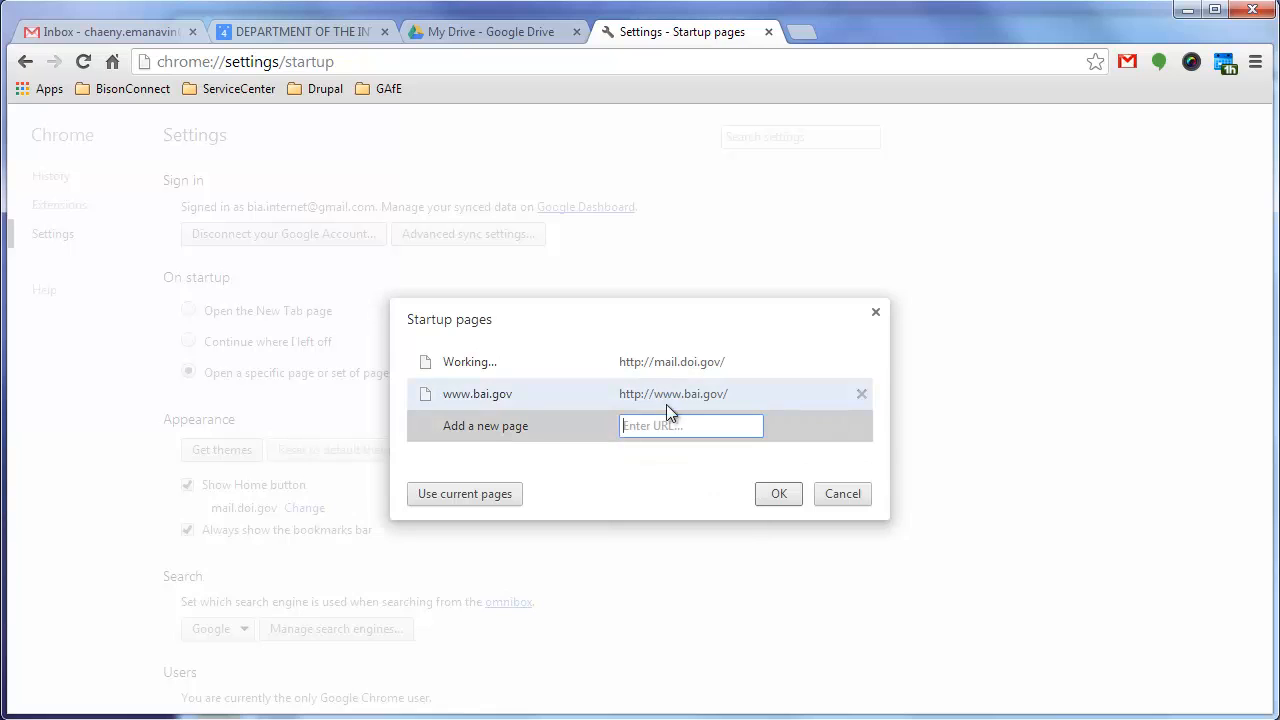
# Replace the startup pages with the current Gmail, Calendar and Drive tabs and confirm with OK
pyautogui.click(464, 492)
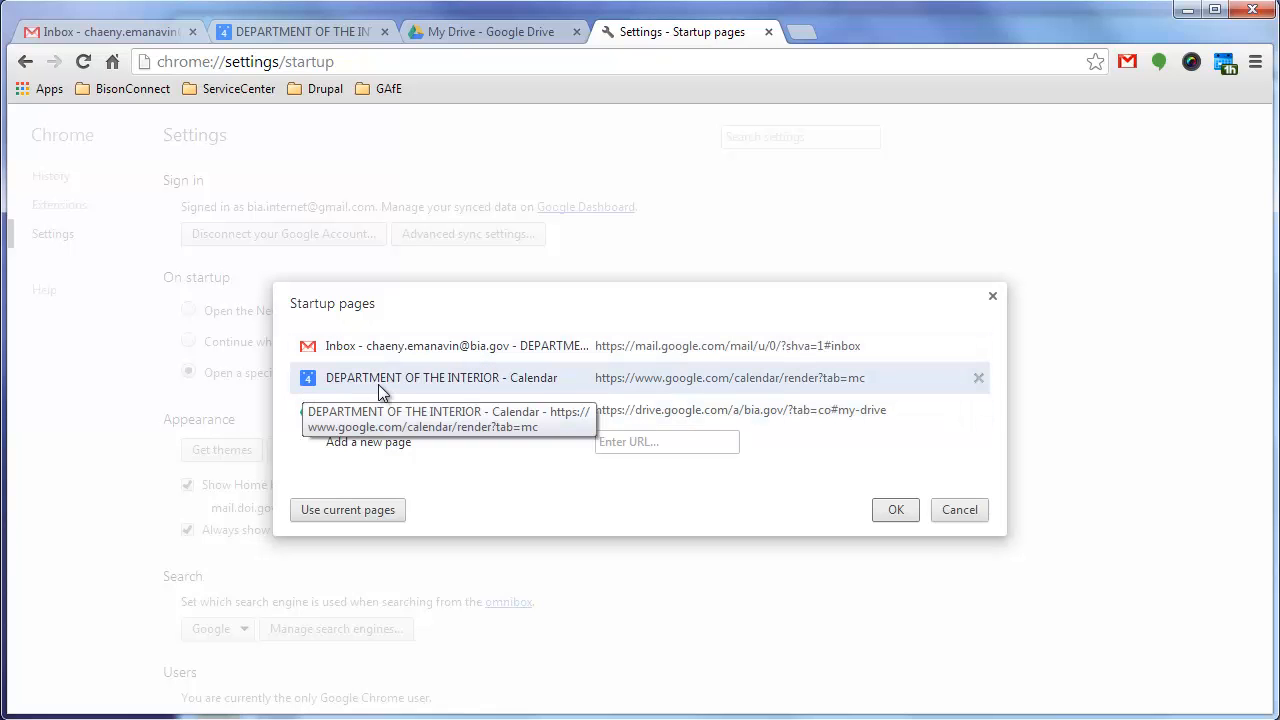
pyautogui.click(896, 510)
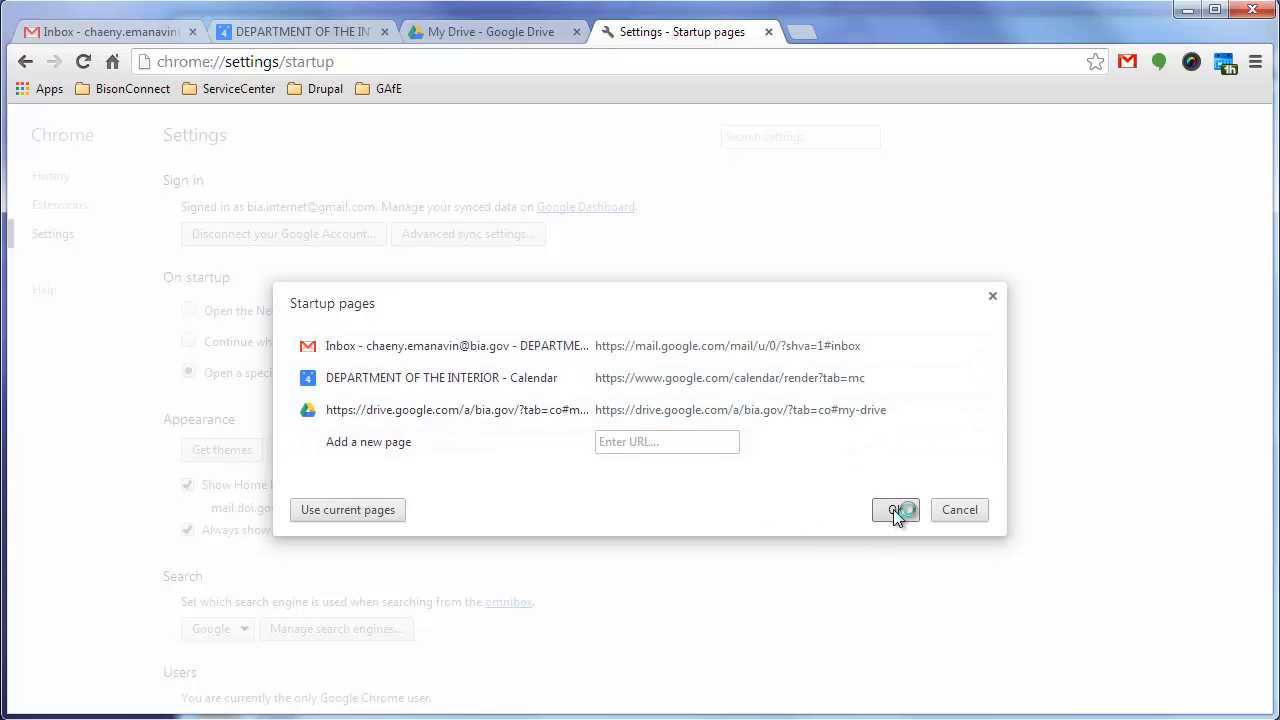
pyautogui.click(896, 510)
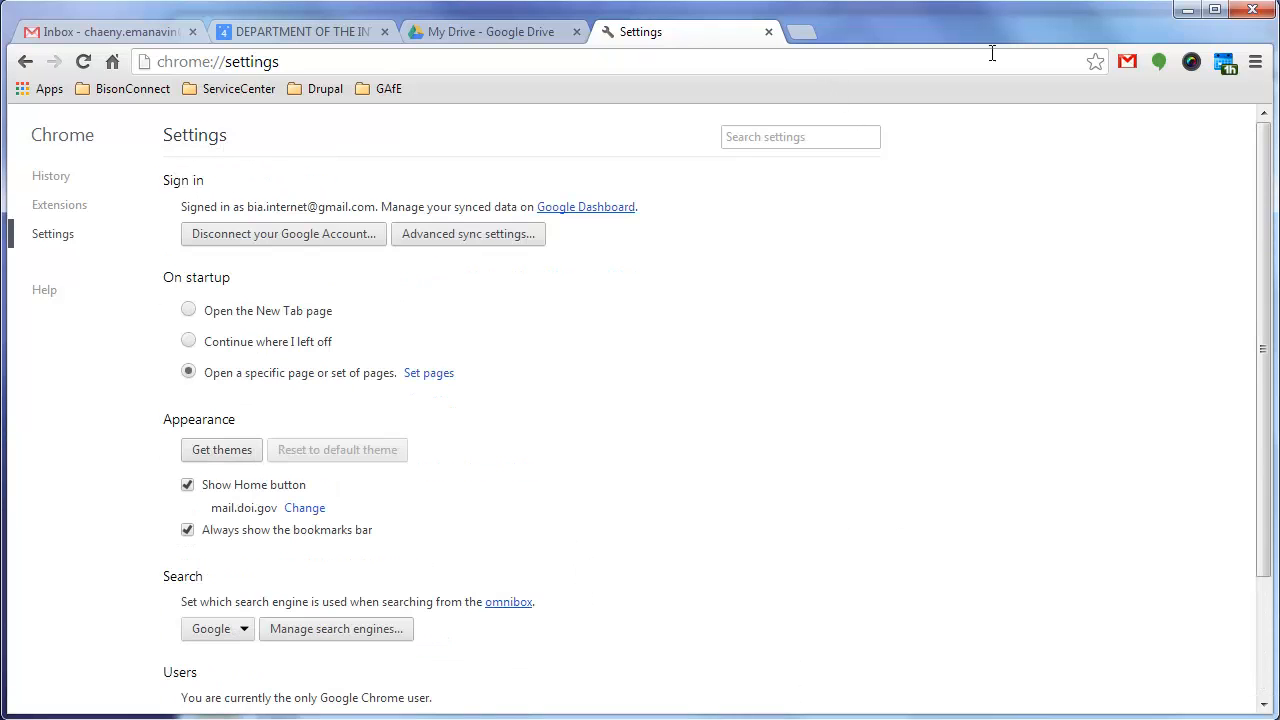
# Close Chrome so it can be reopened to verify the startup tabs
pyautogui.click(490, 32)
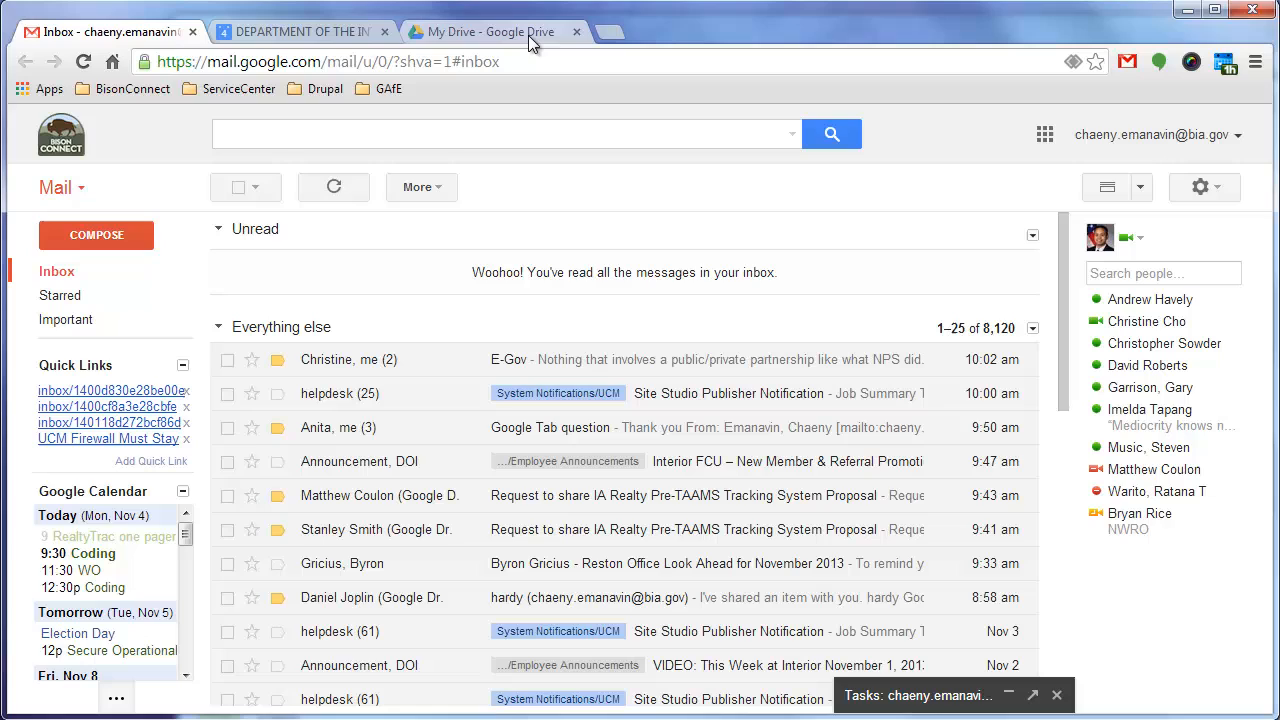
pyautogui.moveTo(740, 348)
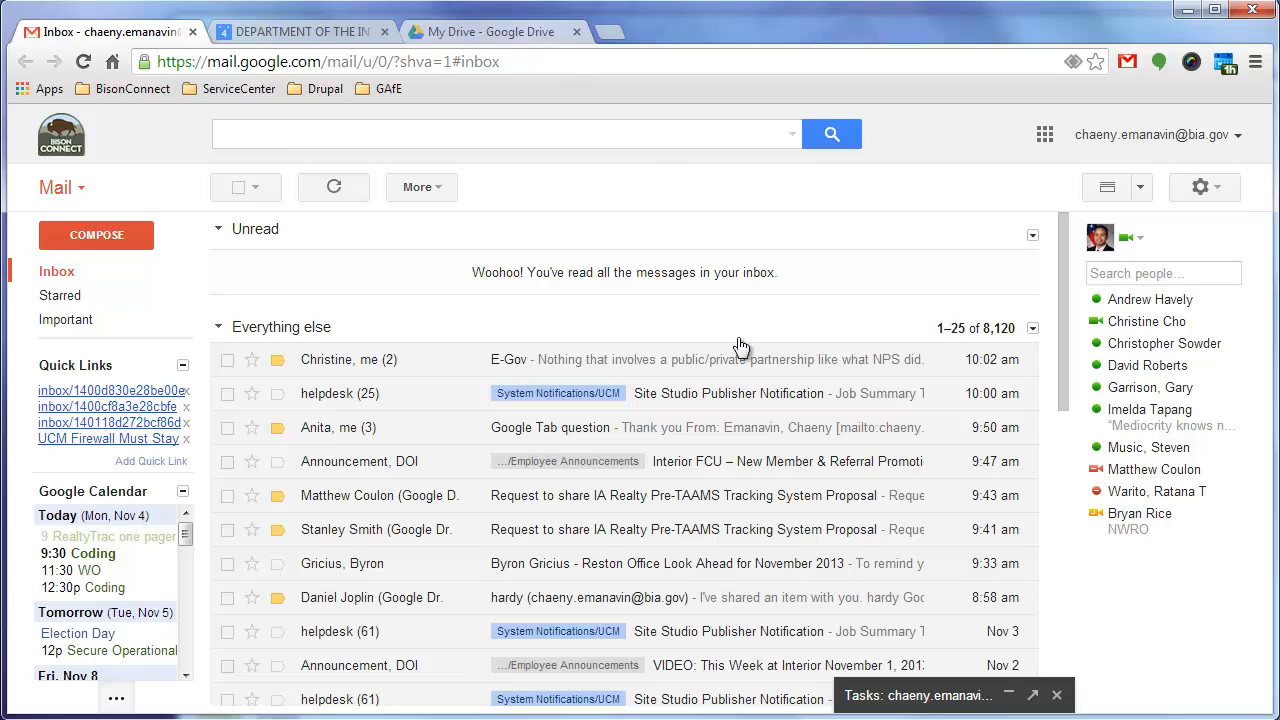